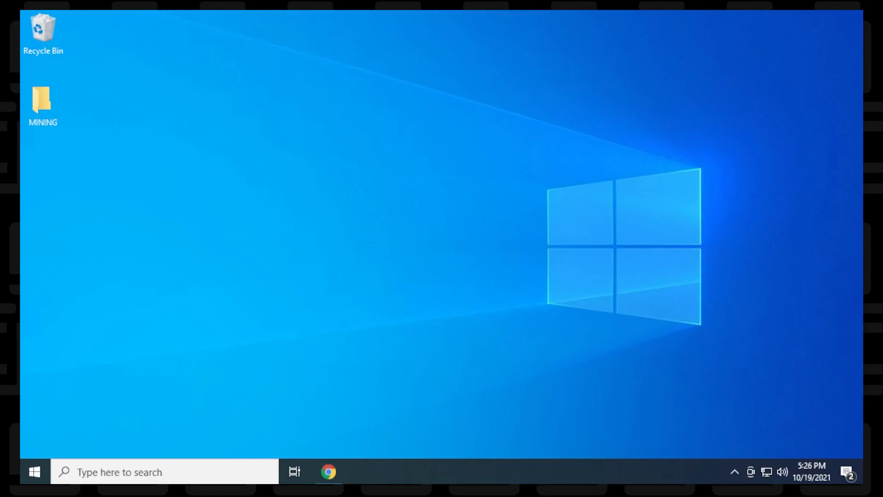
Step: Search Google for 'Gminer' in Chrome
click(328, 471)
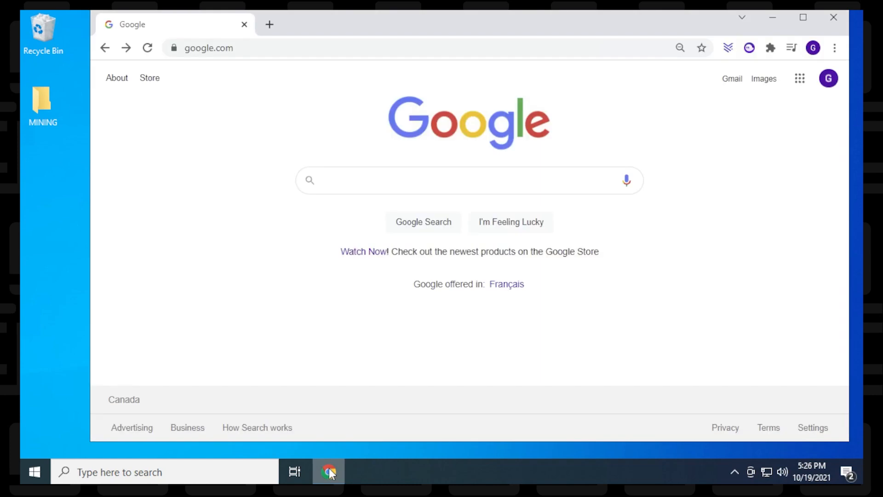
text(Gminer)
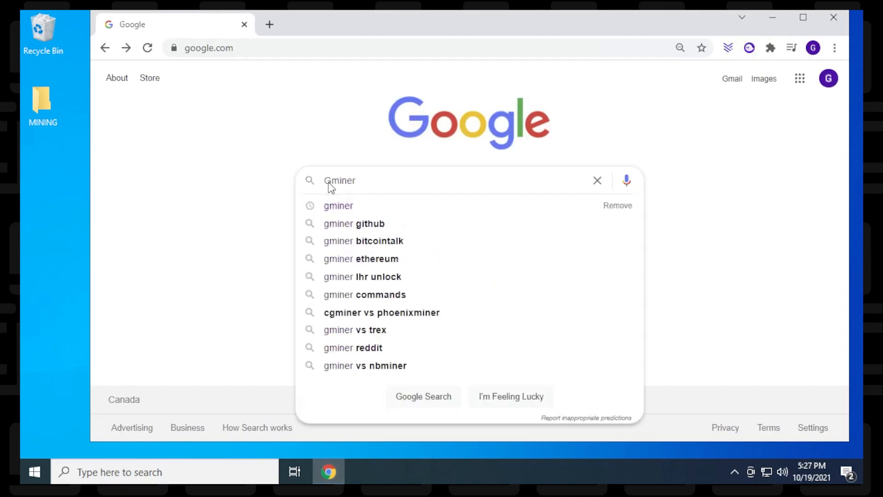
key(Return)
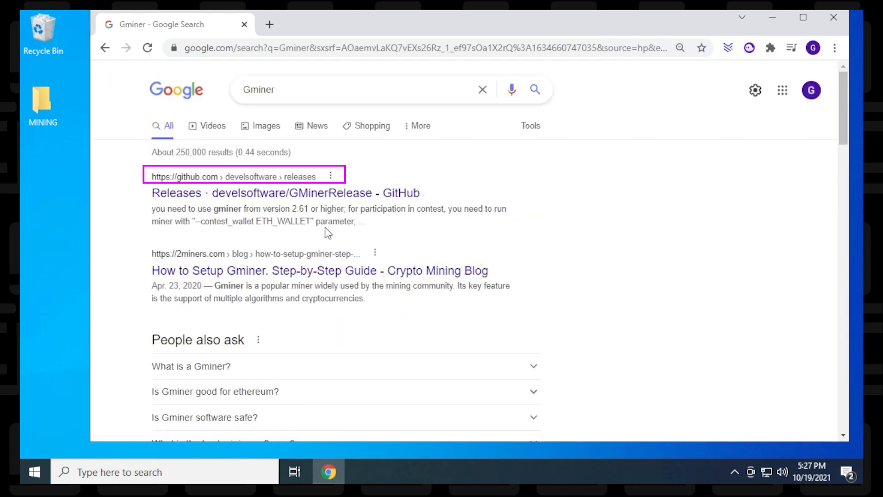
mouse_move(251, 203)
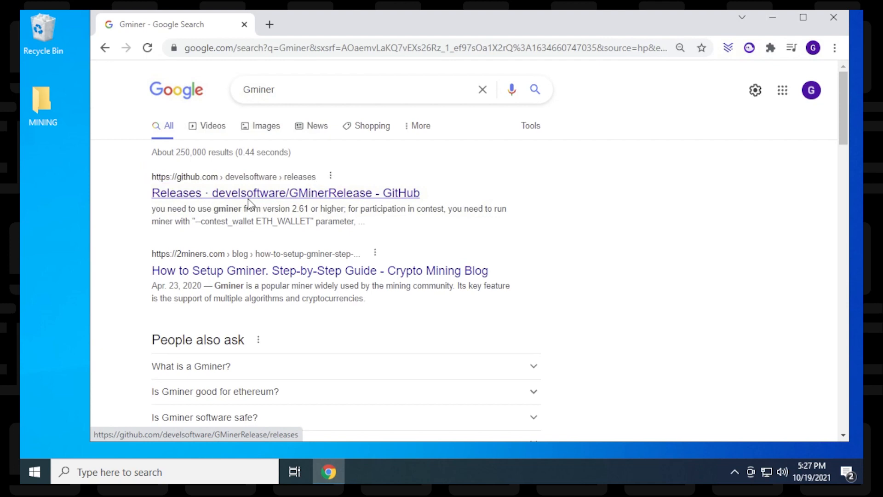
Step: Open the GMinerRelease 2.70 release page and bring up options for the windows64 zip asset
click(286, 193)
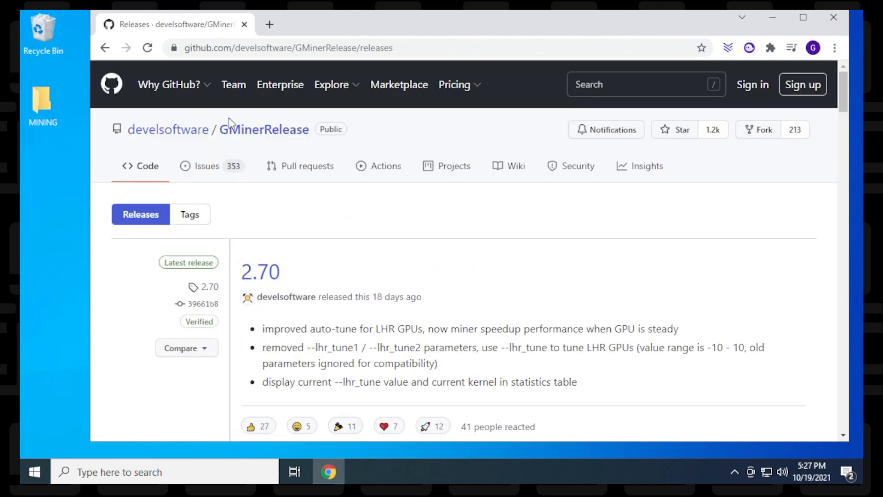
click(287, 47)
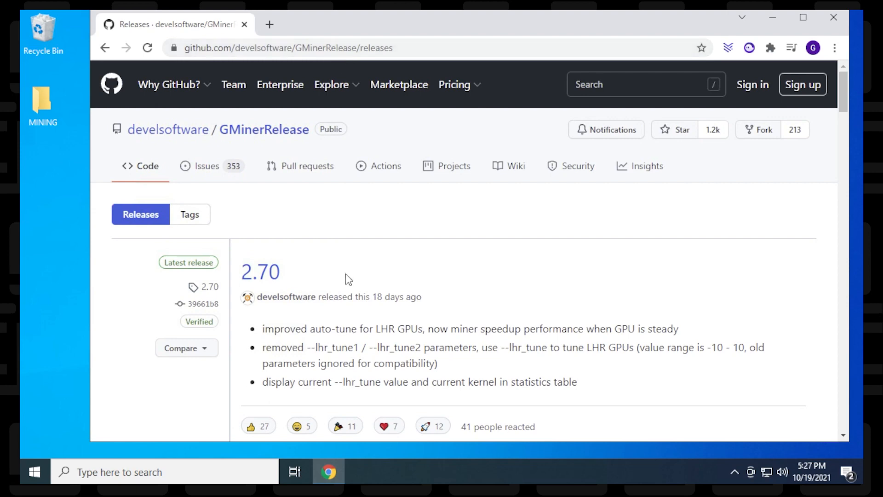
mouse_move(343, 290)
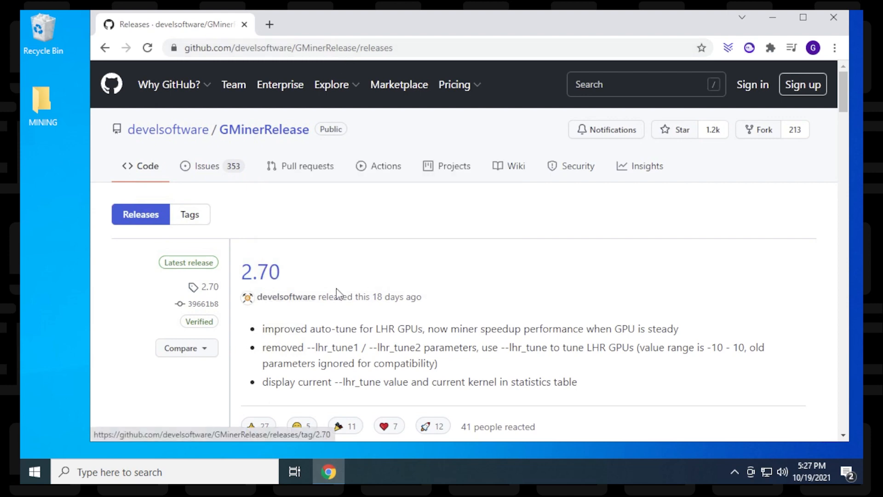
mouse_move(261, 272)
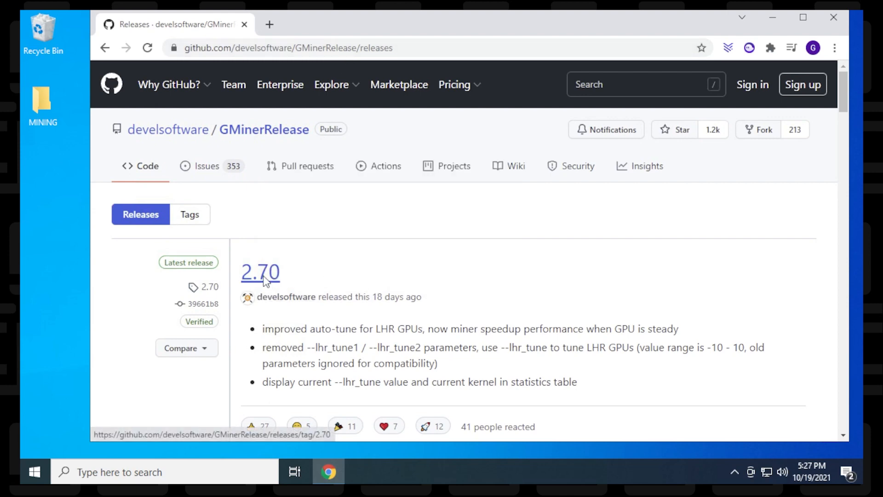
click(260, 271)
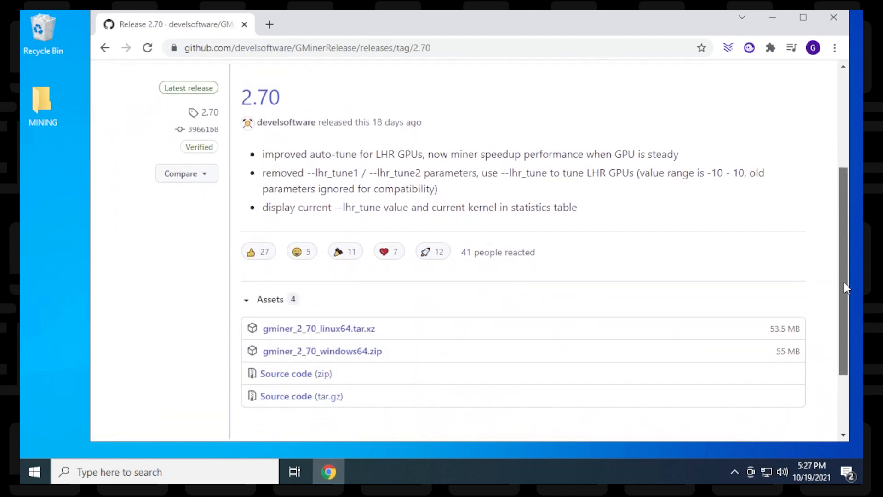
scroll(down, 3)
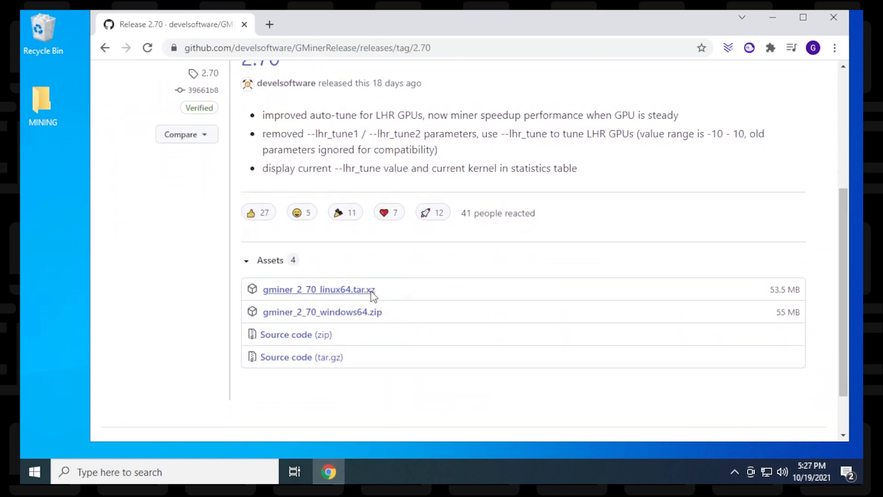
click(322, 312)
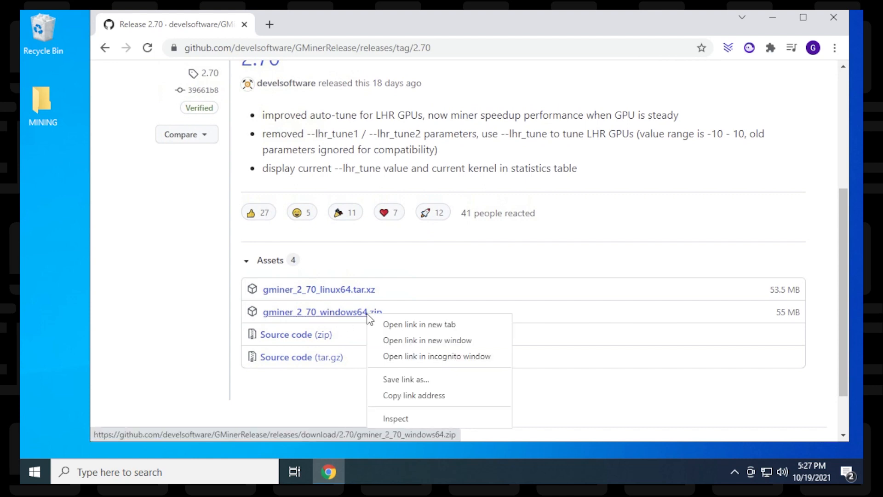
Step: Save gminer_2_70_windows64.zip into the desktop MINING folder
click(404, 379)
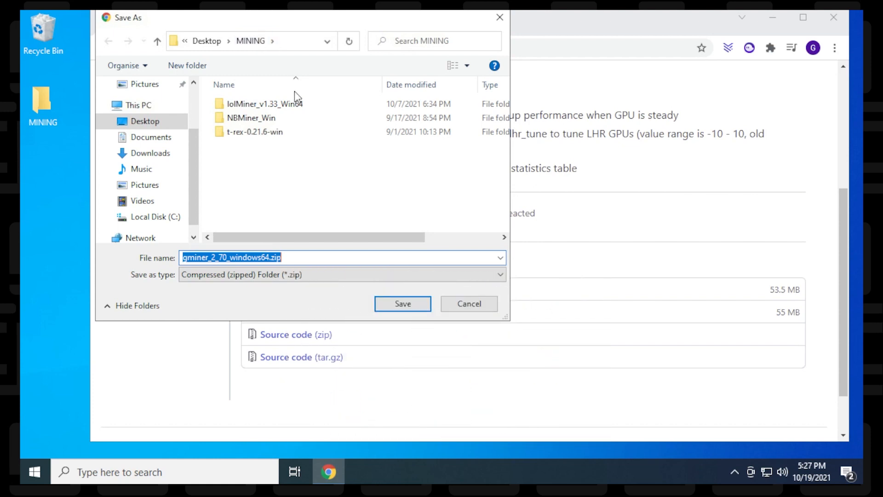
click(402, 304)
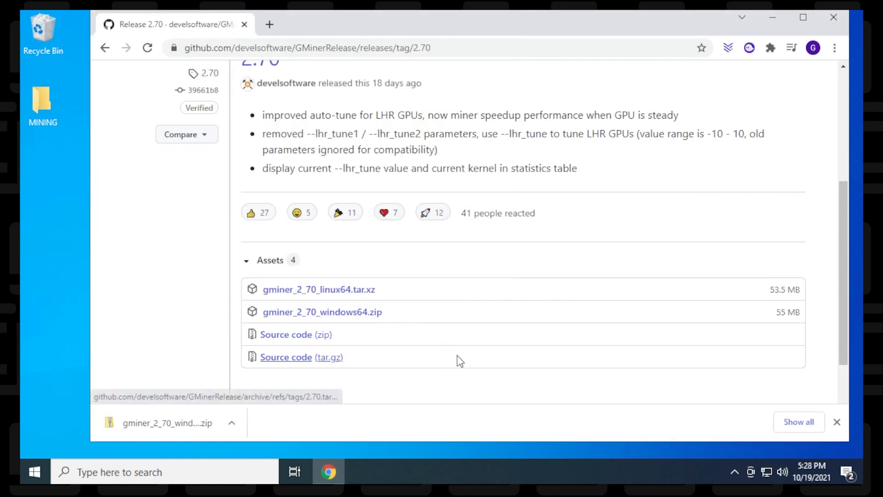
mouse_move(310, 433)
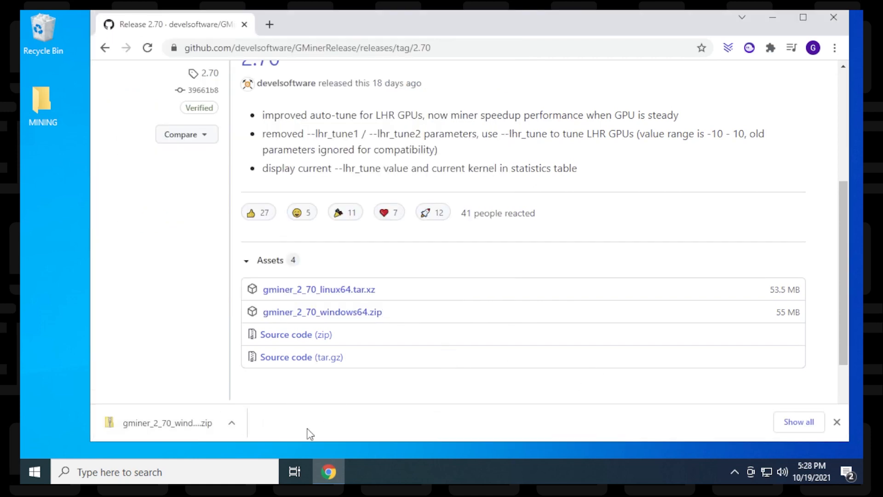
mouse_move(268, 431)
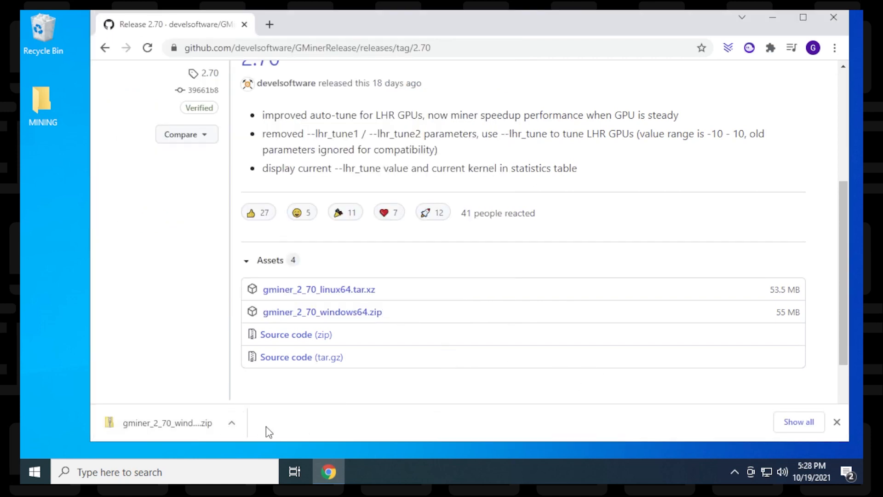
mouse_move(773, 17)
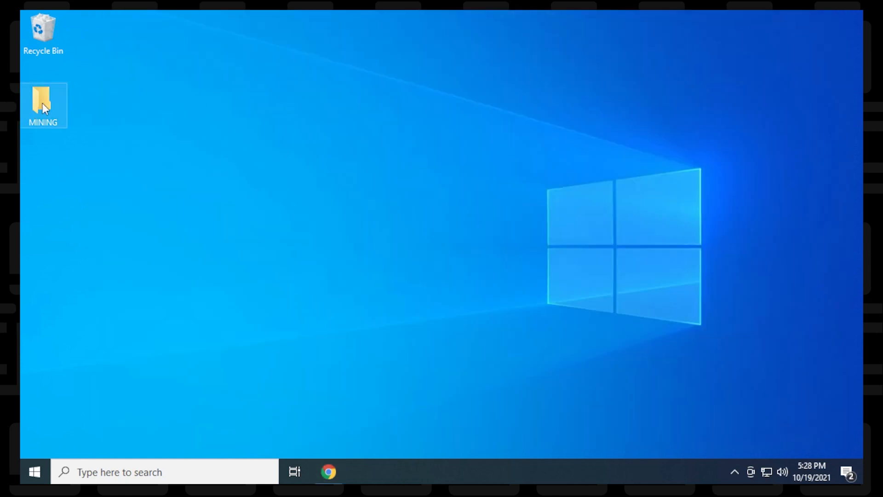
Step: Extract gminer_2_70_windows64.zip in the MINING folder into its own folder
double_click(43, 102)
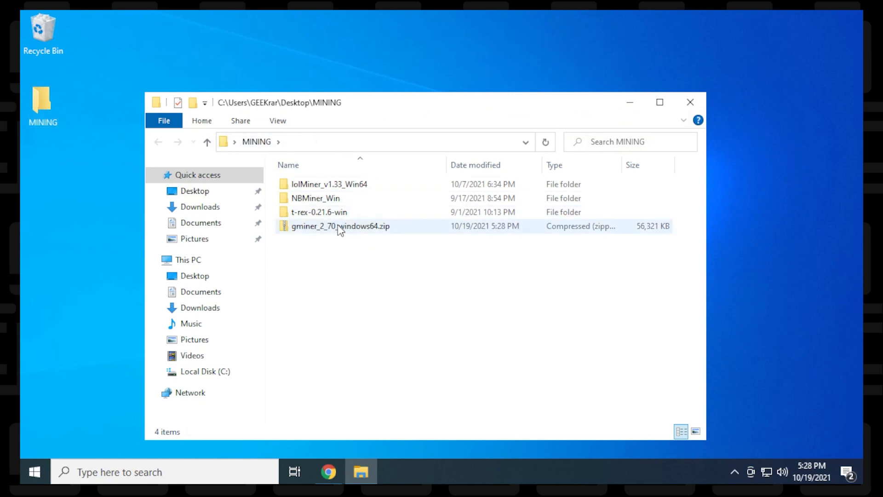
right_click(340, 226)
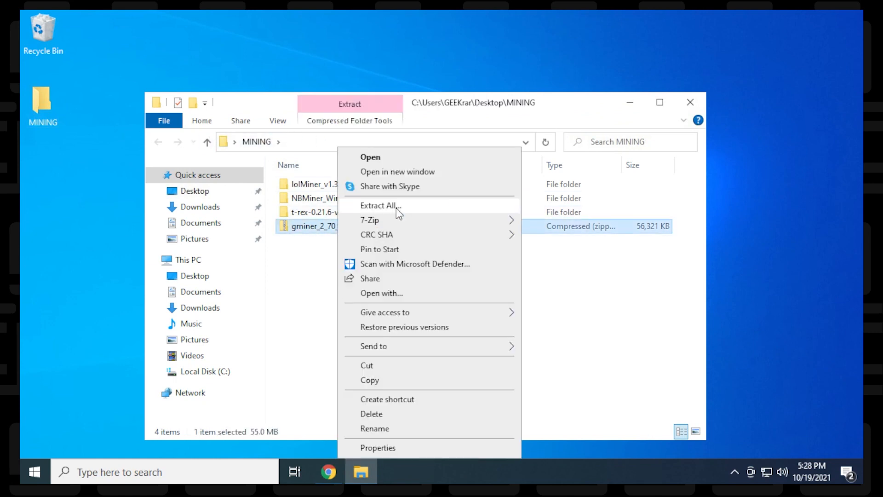
click(382, 205)
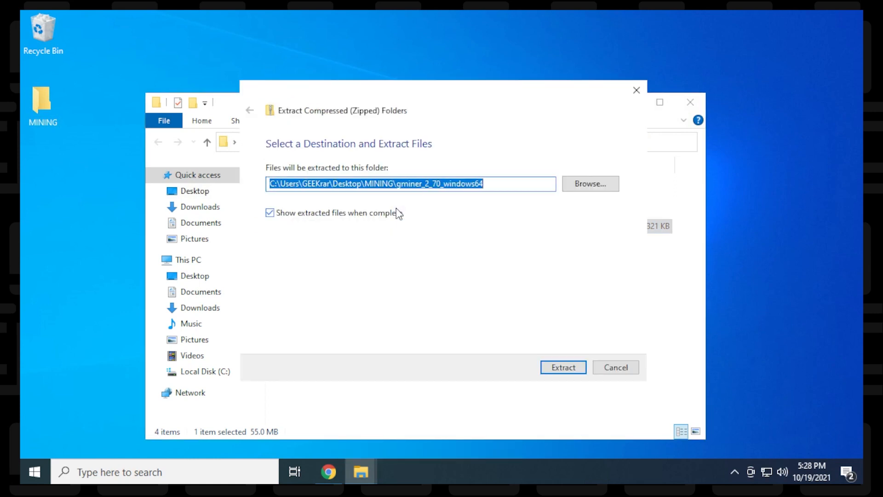
click(563, 366)
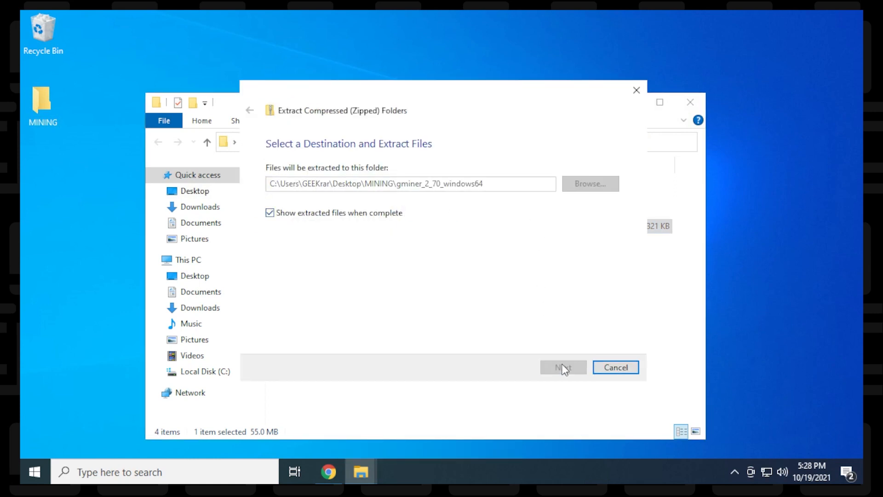
click(563, 367)
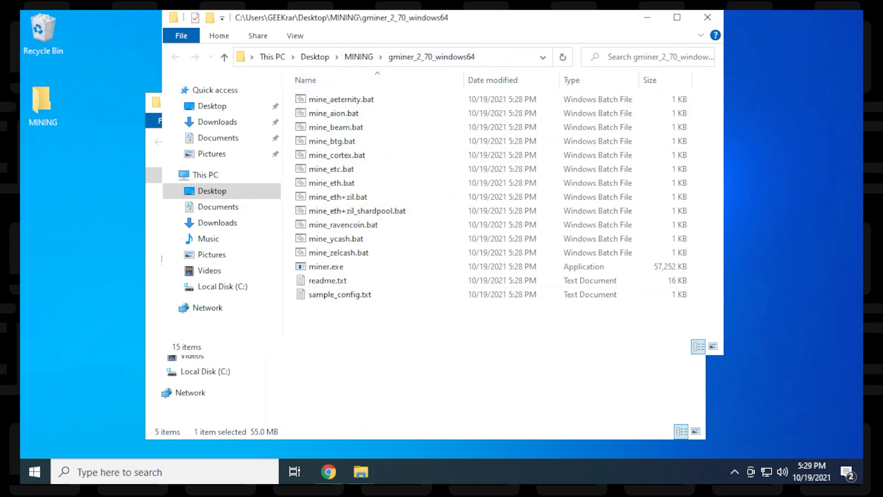
Step: Open mine_eth.bat from the gminer_2_70_windows64 folder in Notepad to review its miner command
click(326, 280)
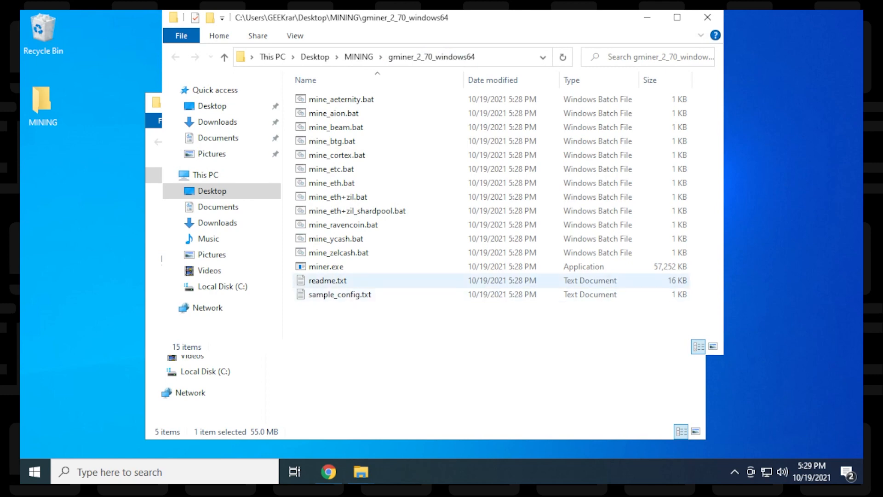
mouse_move(326, 267)
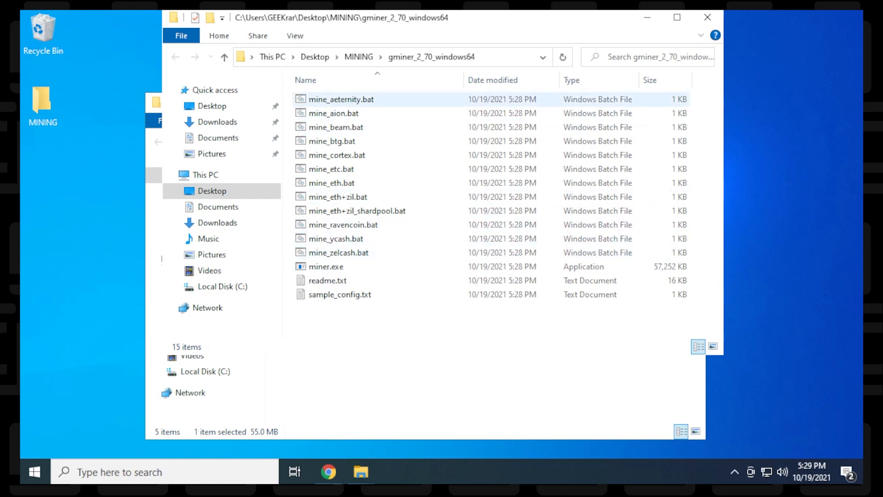
click(357, 211)
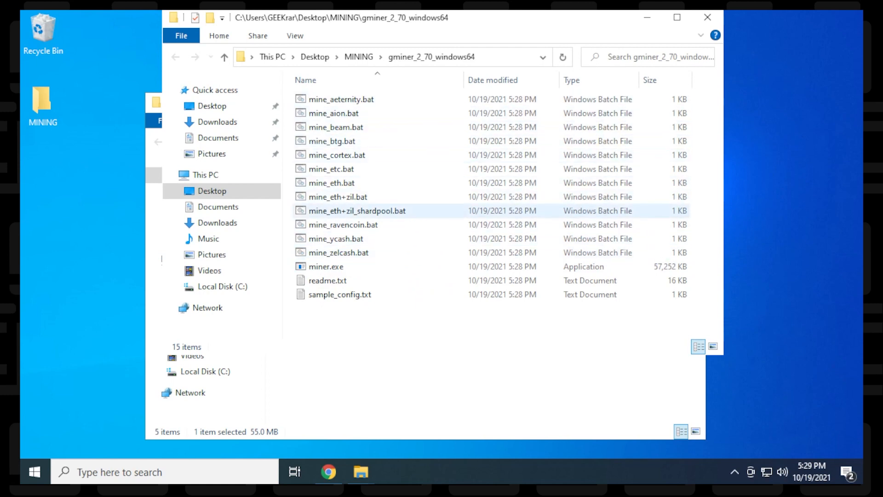
mouse_move(356, 211)
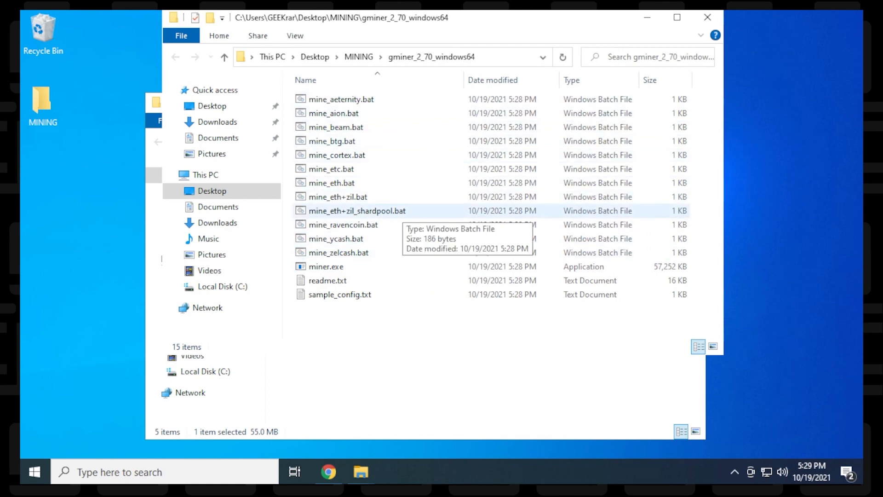
click(332, 182)
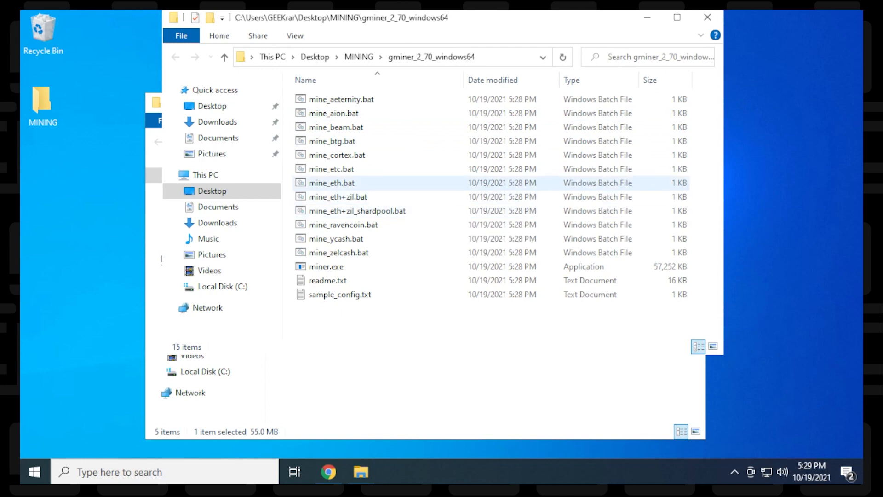
click(332, 183)
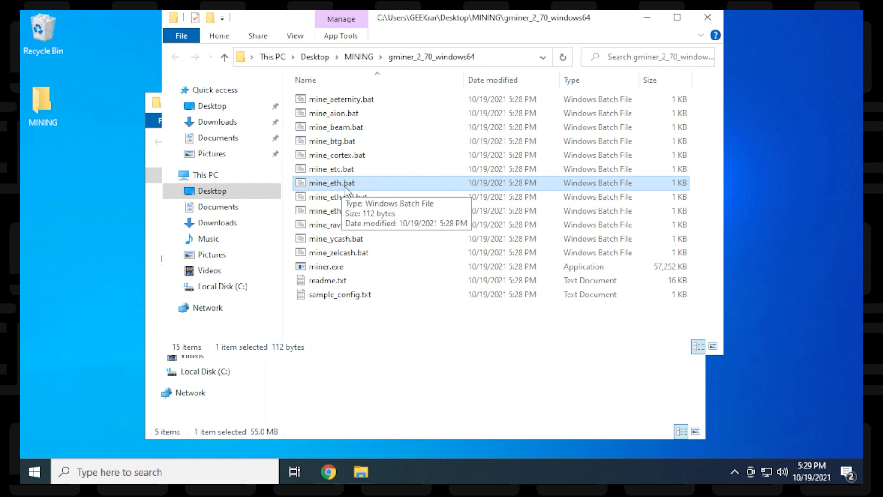
mouse_move(364, 191)
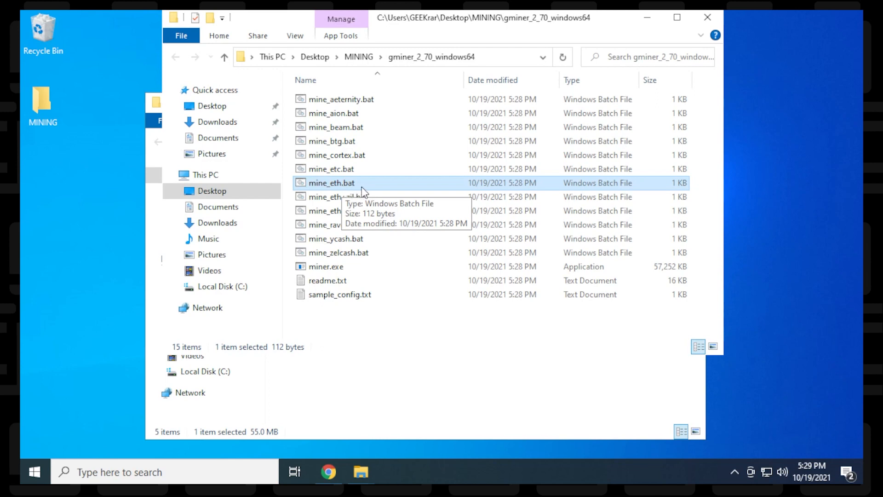
mouse_move(361, 185)
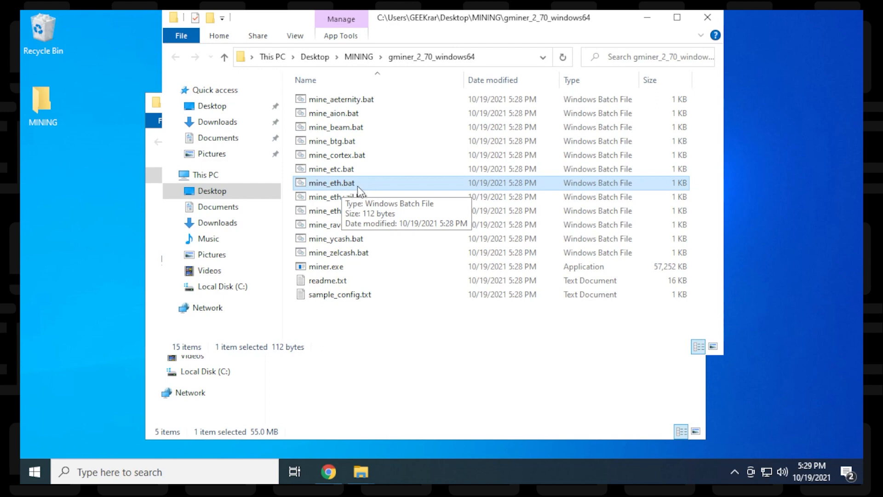
mouse_move(397, 192)
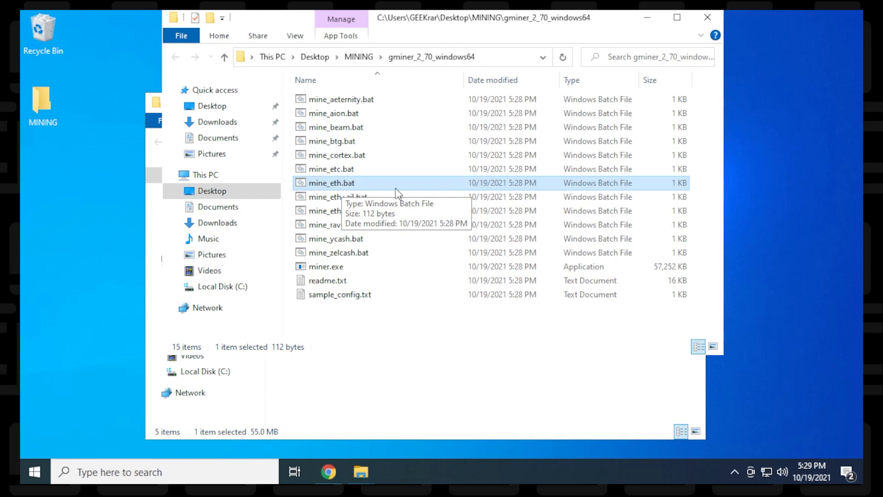
mouse_move(349, 187)
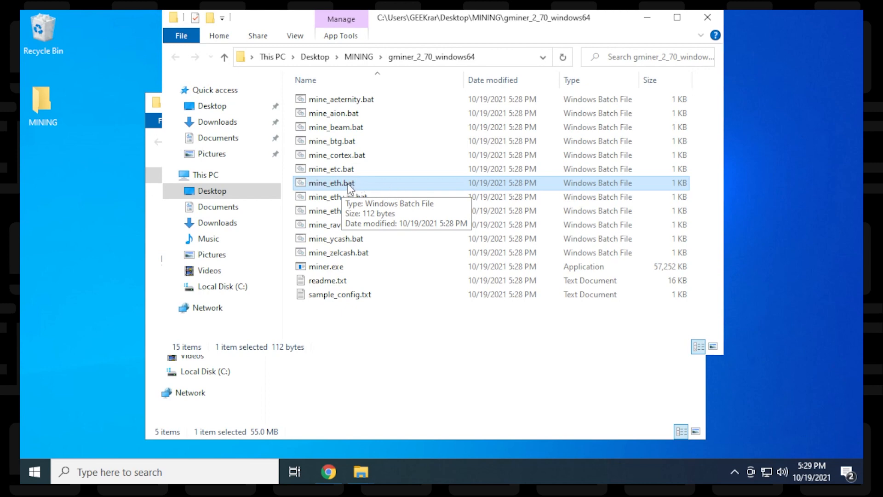
right_click(332, 182)
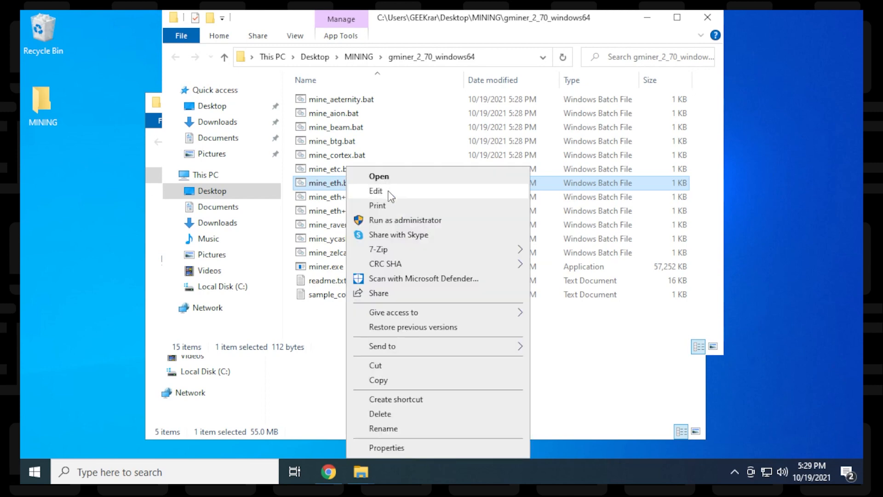
click(375, 191)
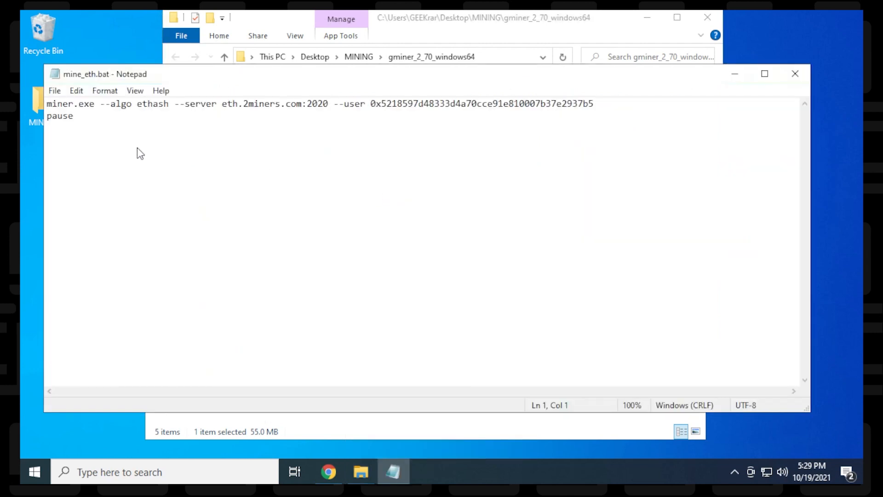
mouse_move(432, 174)
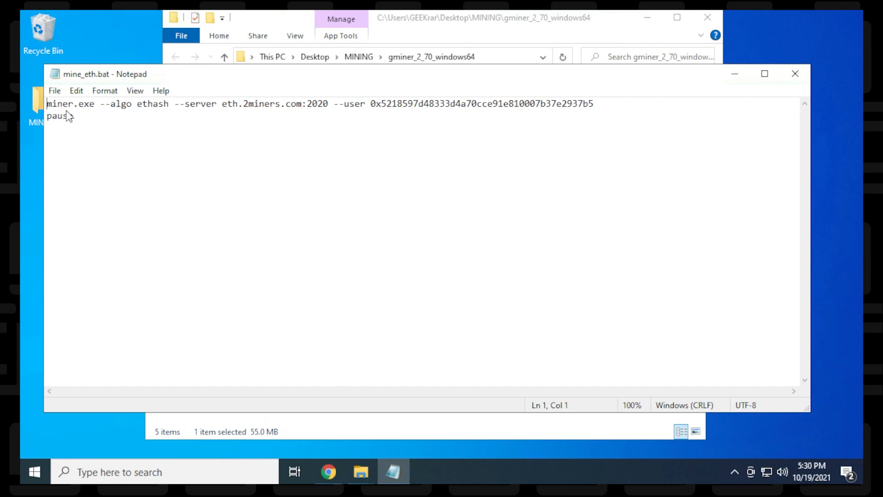
mouse_move(141, 129)
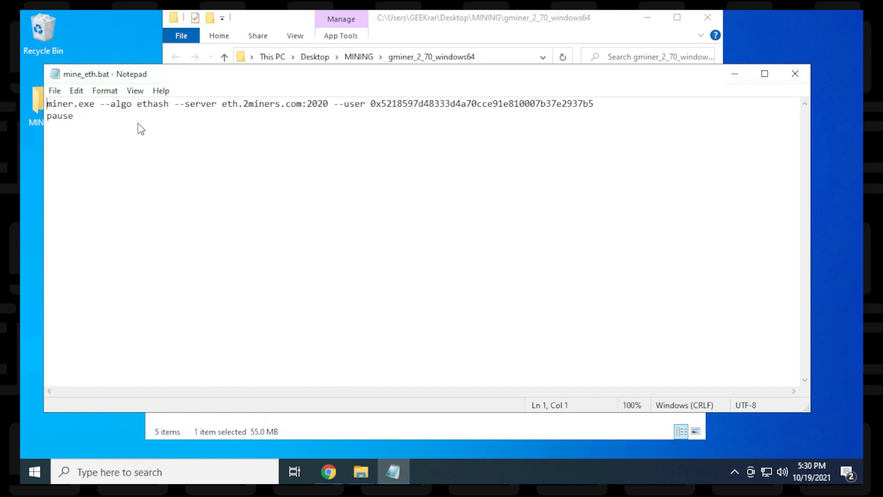
mouse_move(169, 117)
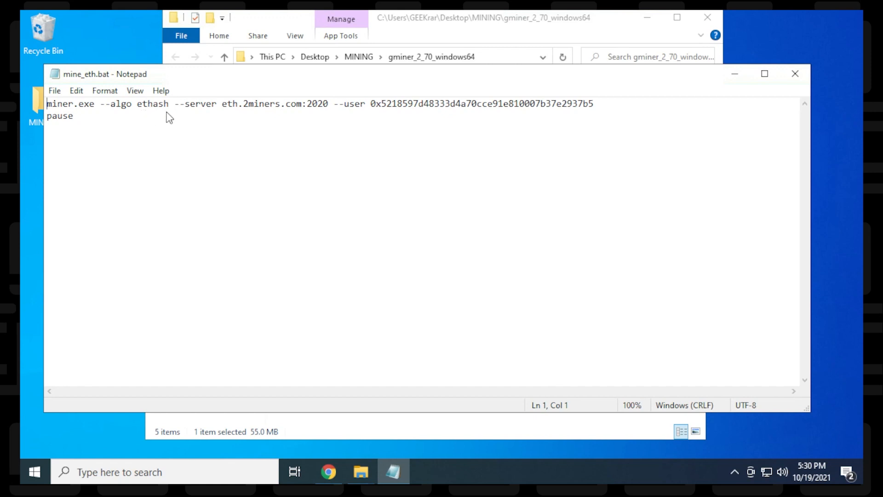
mouse_move(236, 122)
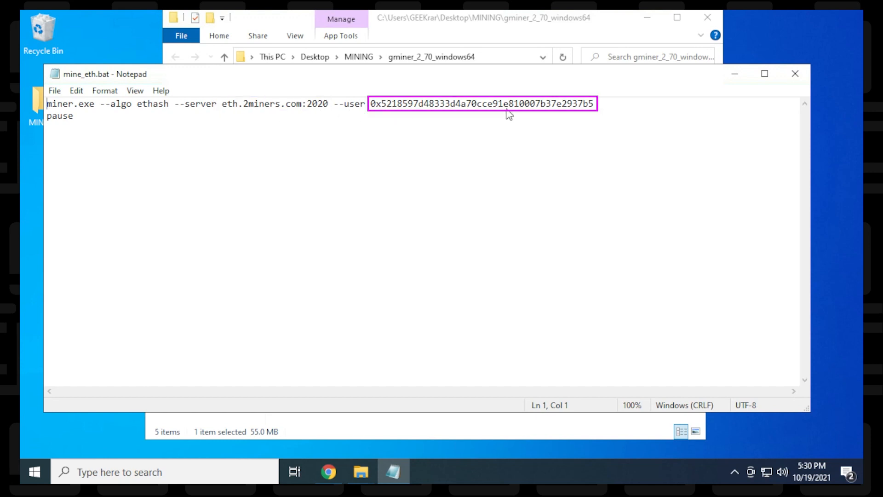
mouse_move(584, 118)
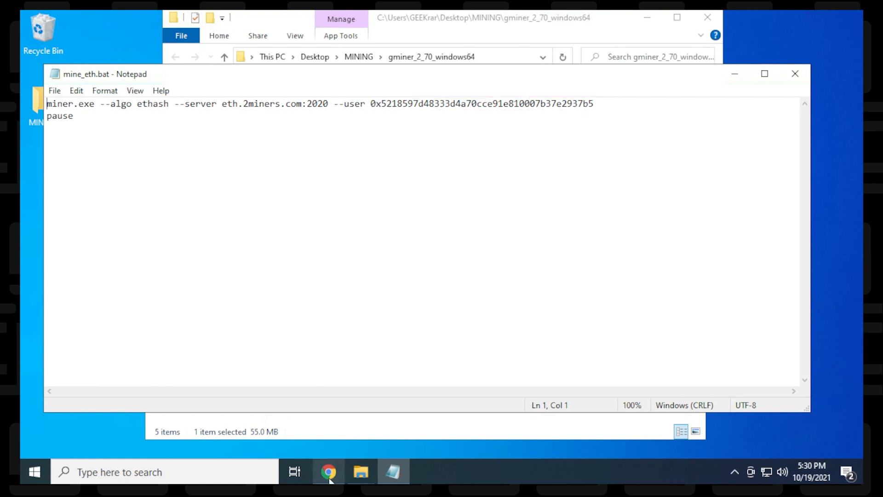
click(328, 472)
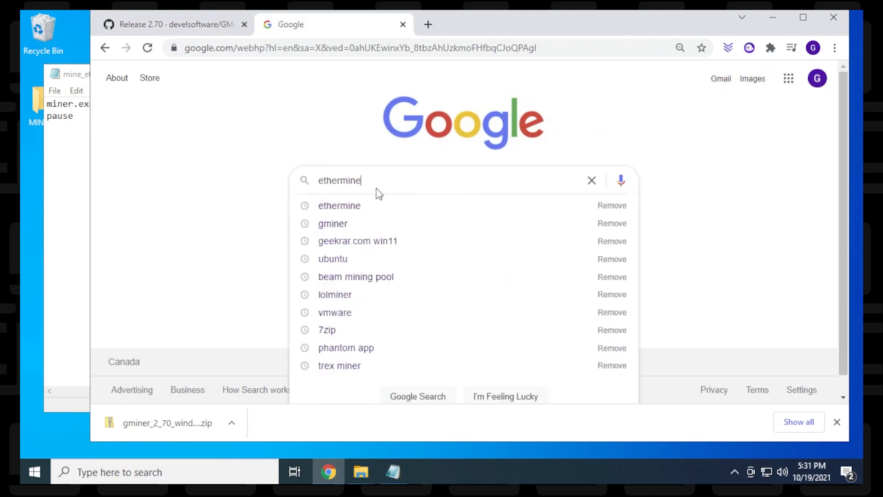
Step: Search for ethermine, open its connection guide and select US East server us1.ethermine.org
key(Return)
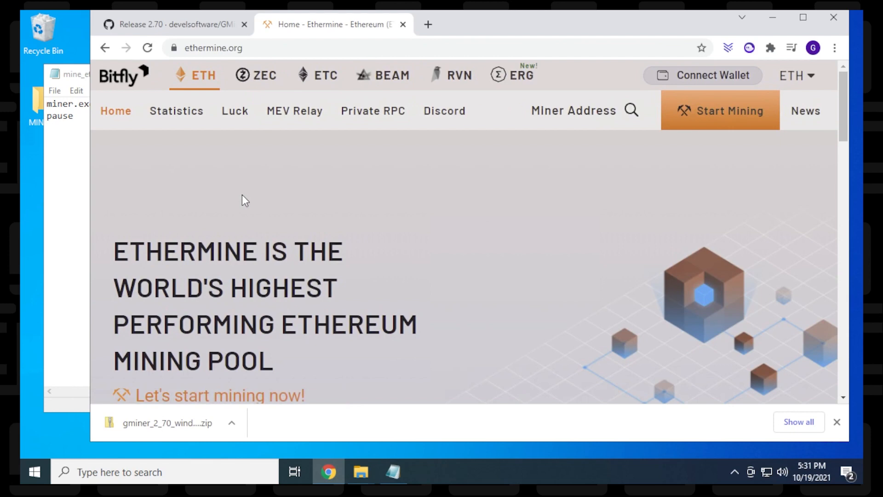
mouse_move(628, 194)
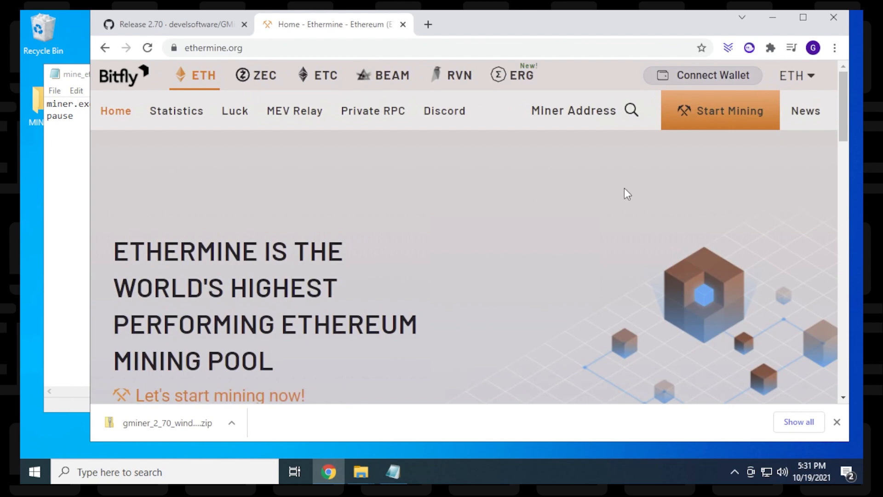
mouse_move(727, 116)
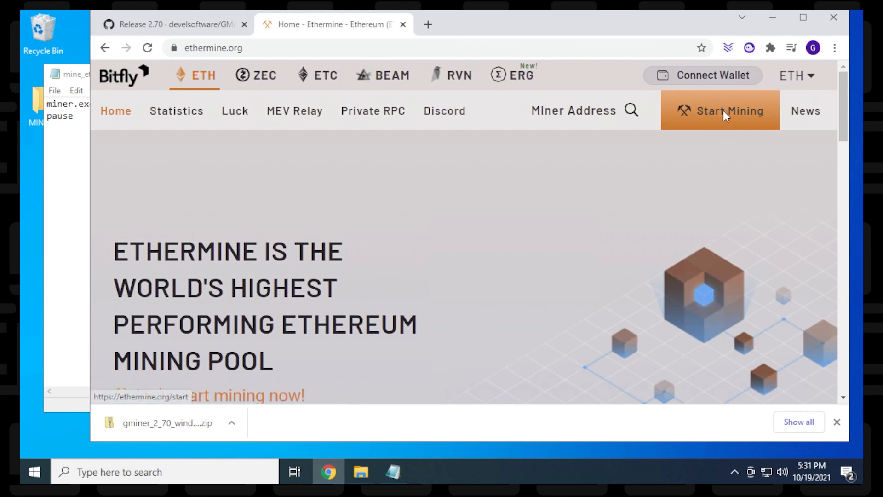
click(728, 110)
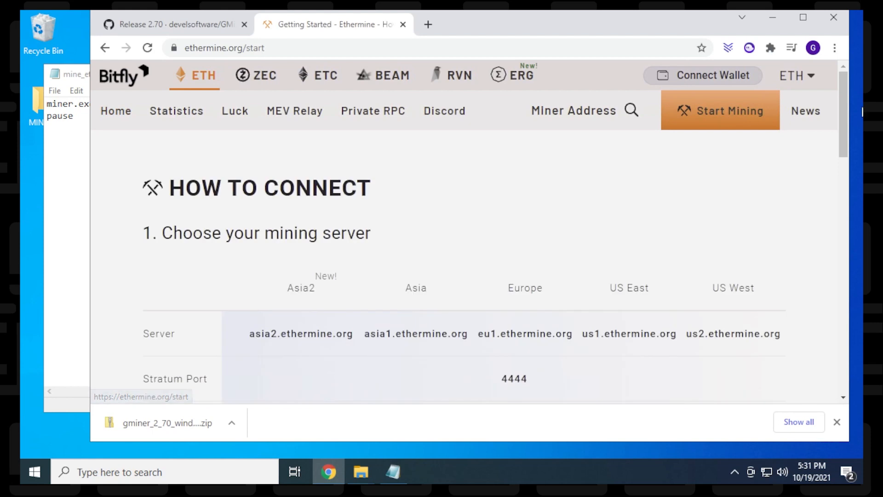
scroll(down, 3)
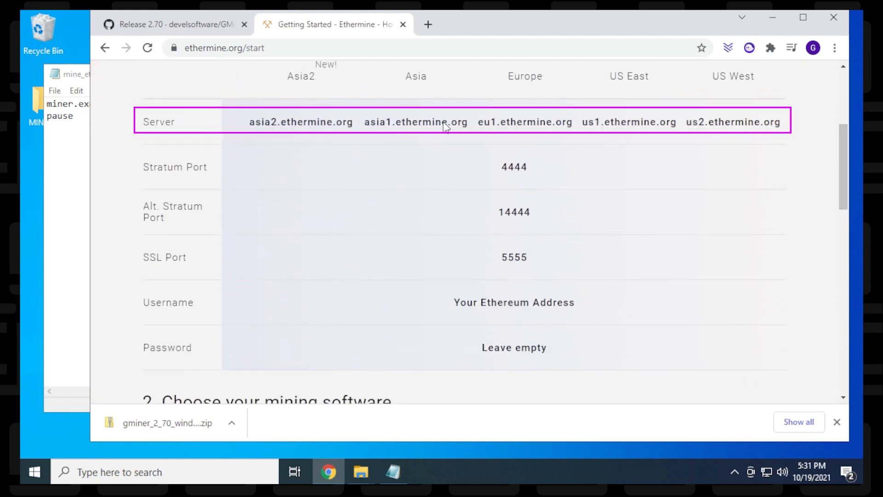
mouse_move(627, 130)
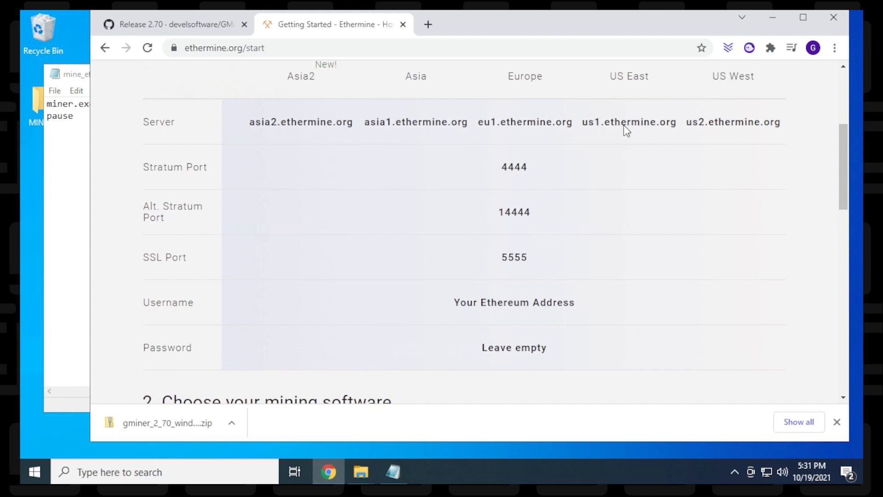
double_click(627, 122)
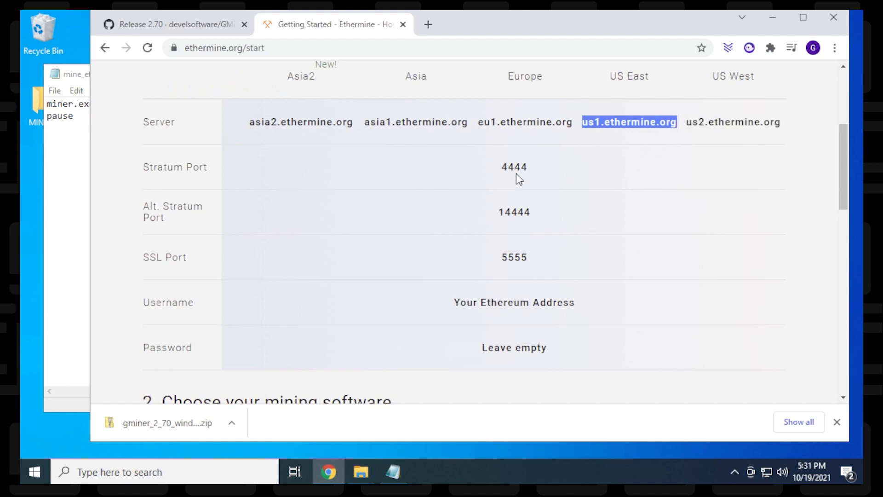
mouse_move(539, 184)
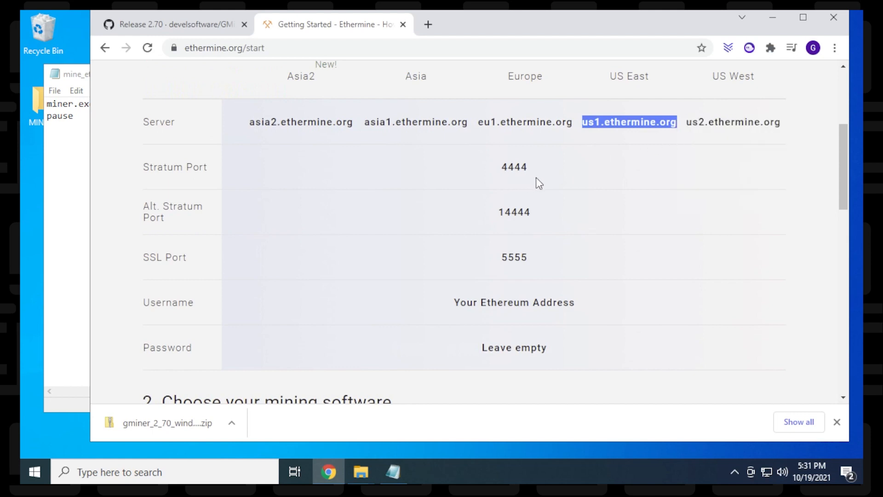
mouse_move(469, 181)
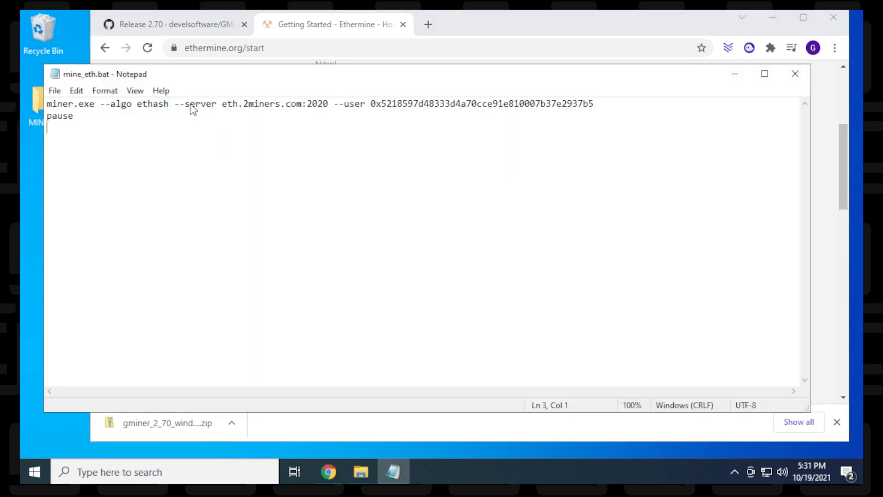
Step: Replace eth.2miners.com:2020 with us1.ethermine.org:4444 in the mine_eth.bat command
double_click(251, 104)
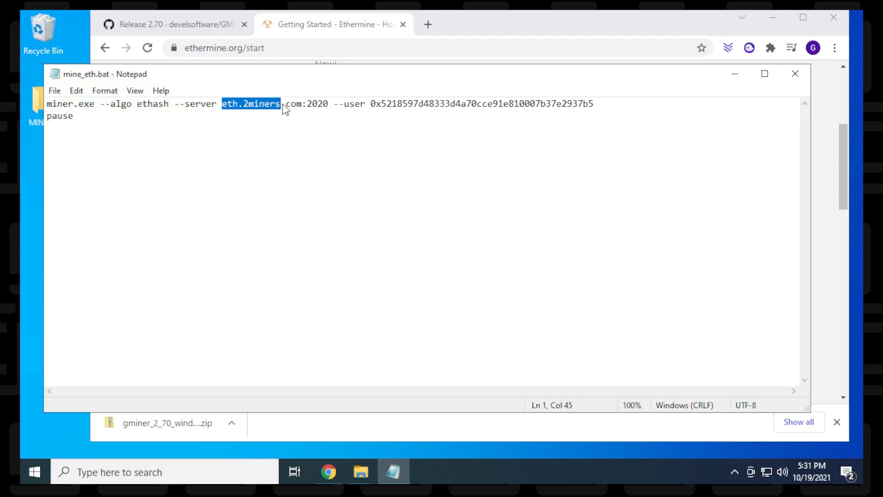
drag(280, 103, 302, 104)
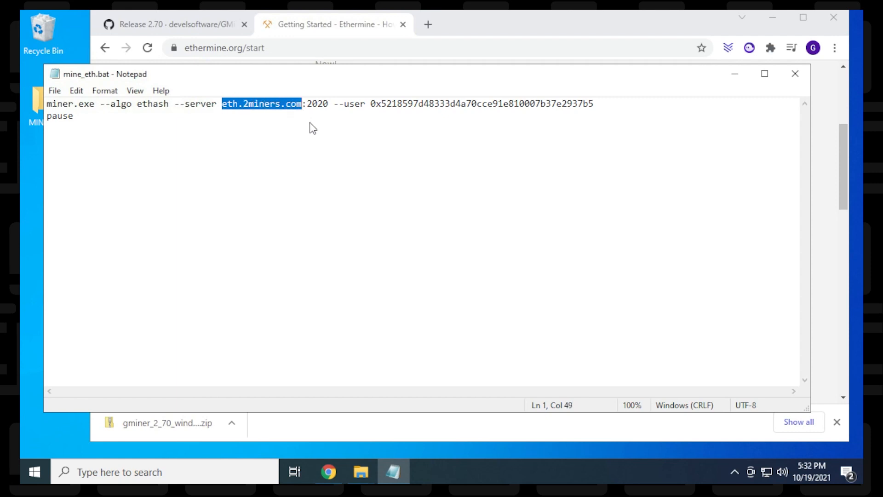
text(us1.ethermine.org)
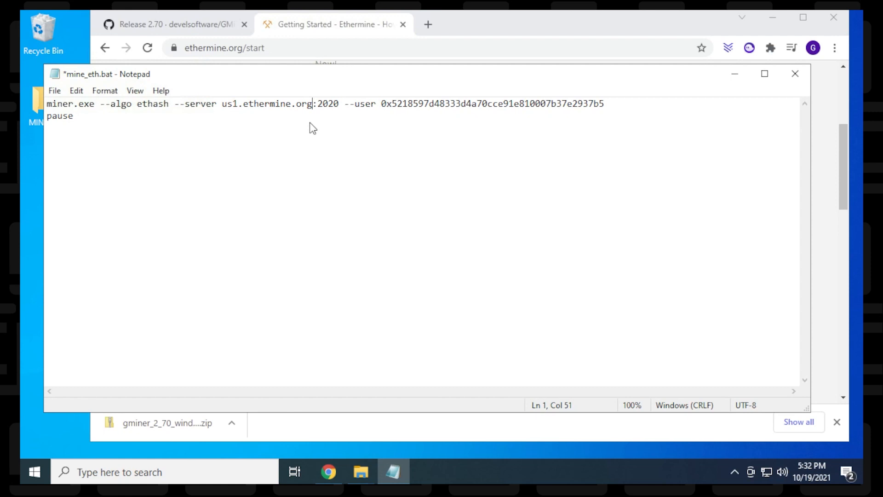
double_click(326, 104)
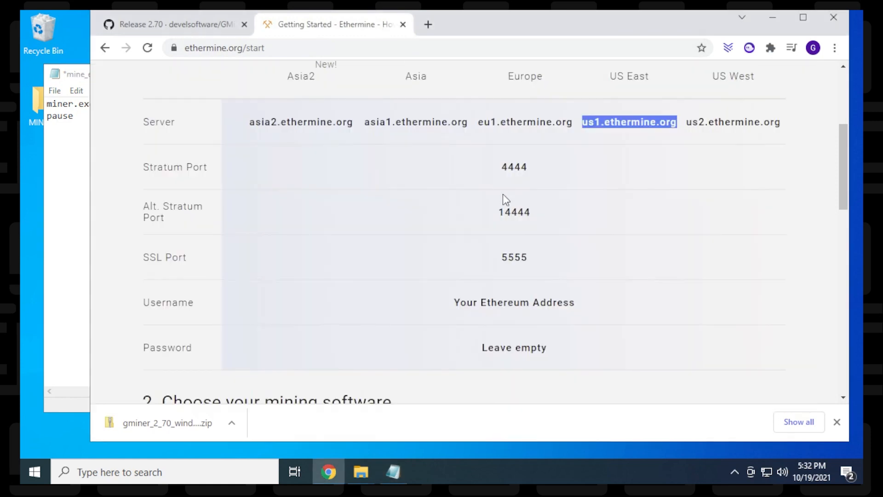
mouse_move(527, 174)
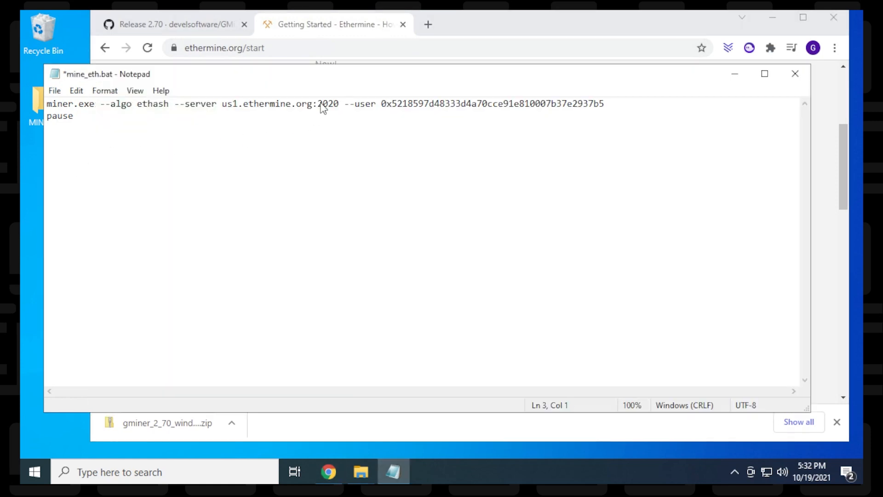
double_click(329, 104)
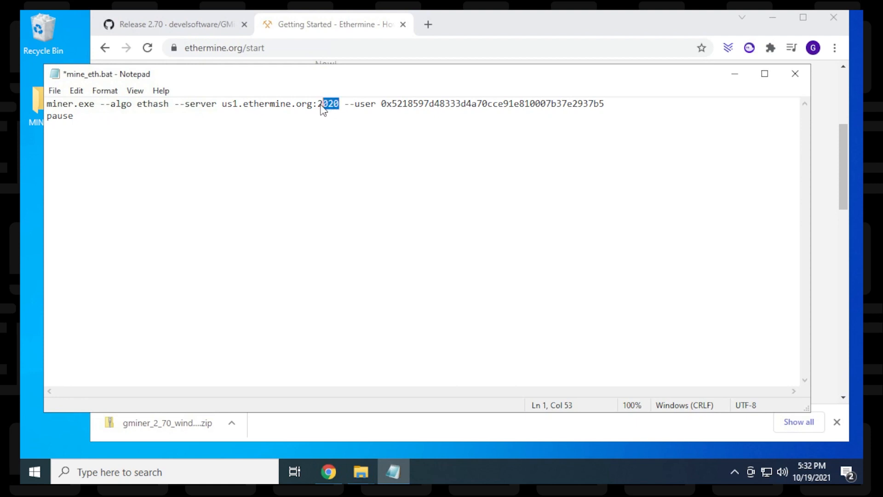
text(444)
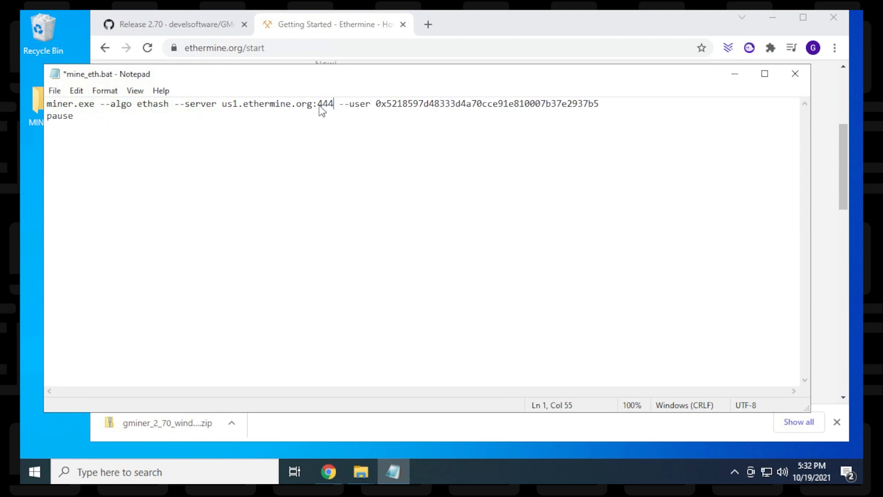
text(4)
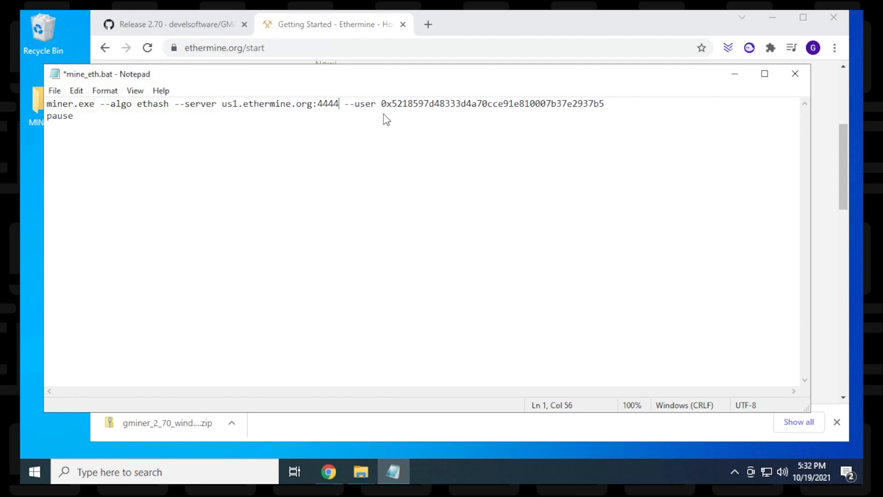
click(383, 104)
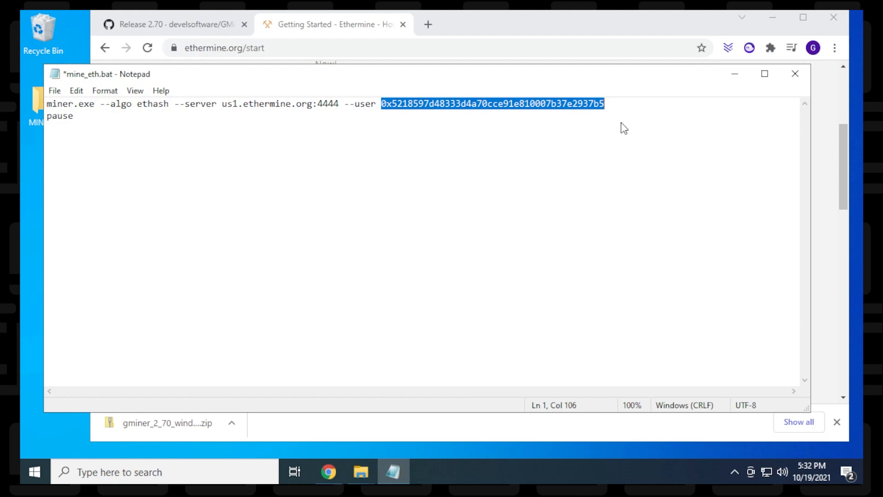
key(Delete)
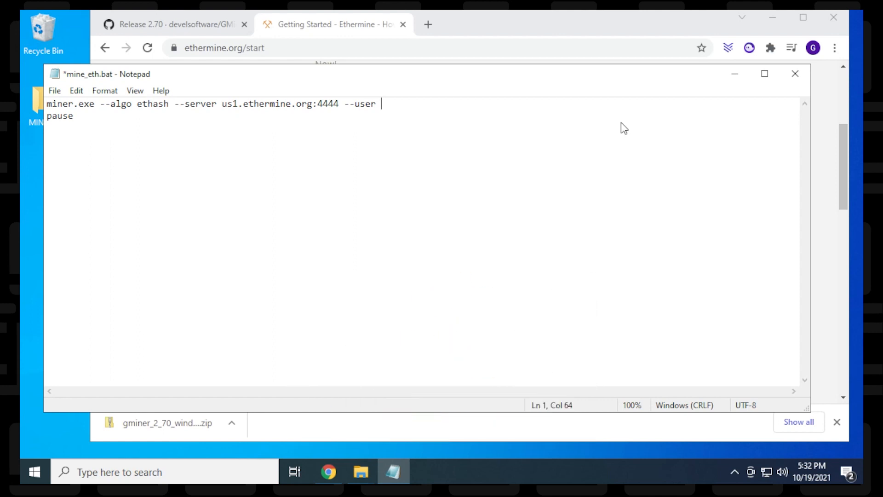
text(0xb5F12DEF66E3D42e7529DdbFa372C7a47dBC4abd)
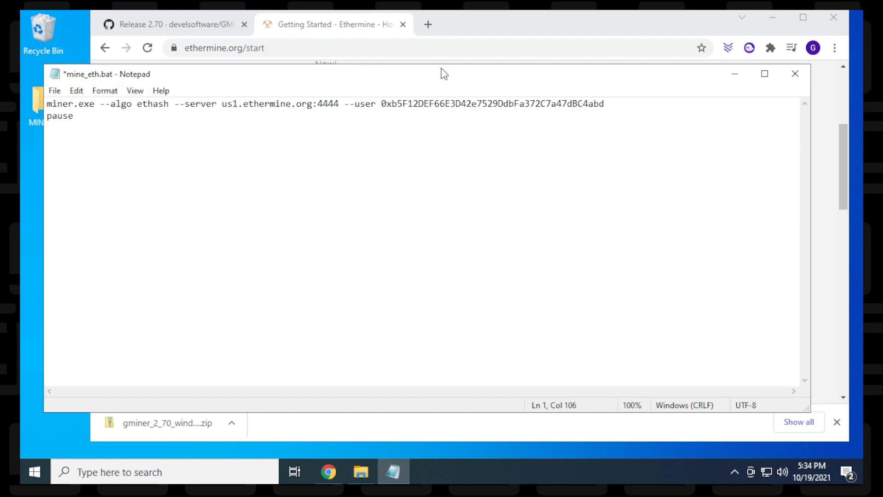
mouse_move(173, 134)
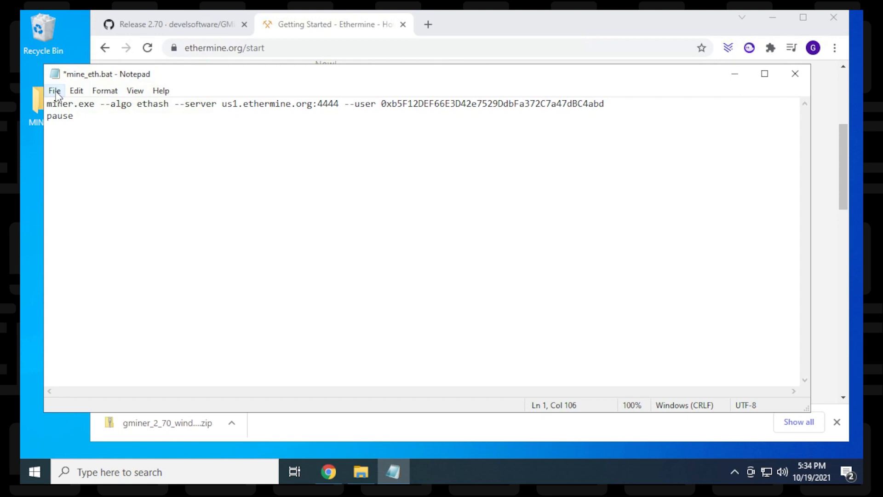
click(54, 90)
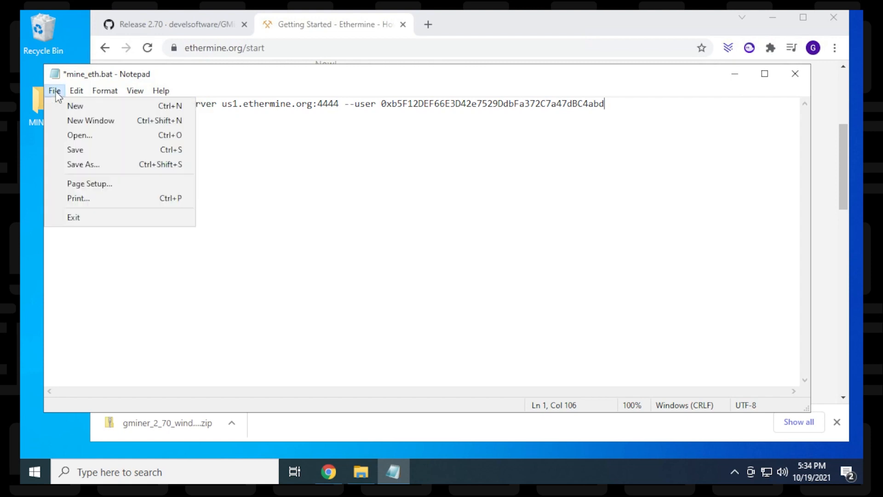
click(75, 149)
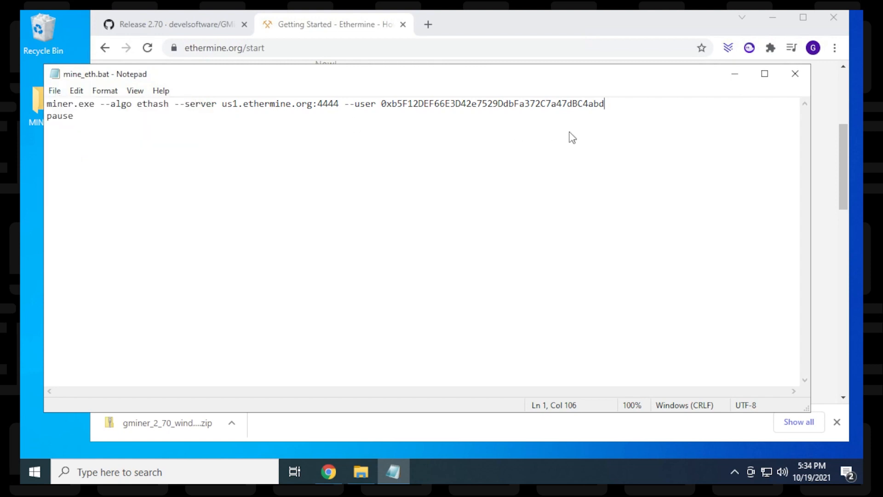
click(795, 73)
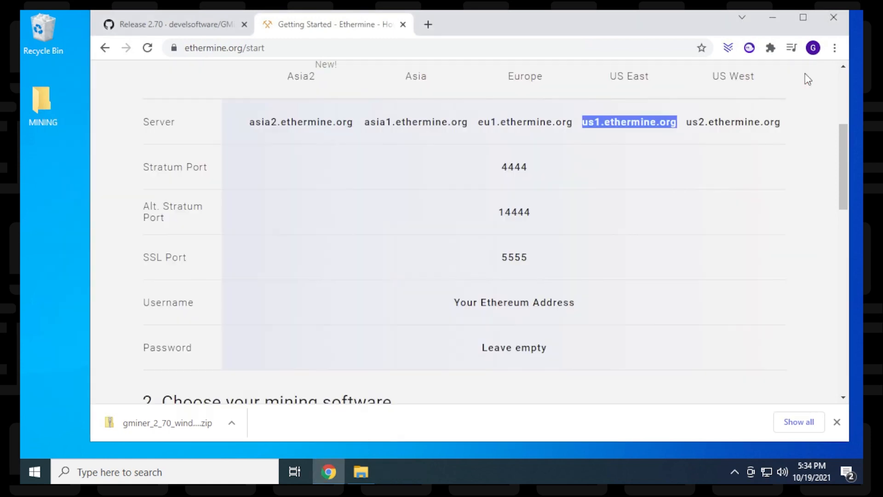
Step: Run mine_eth.bat from the gminer_2_70_windows64 folder to start GMiner mining
click(361, 472)
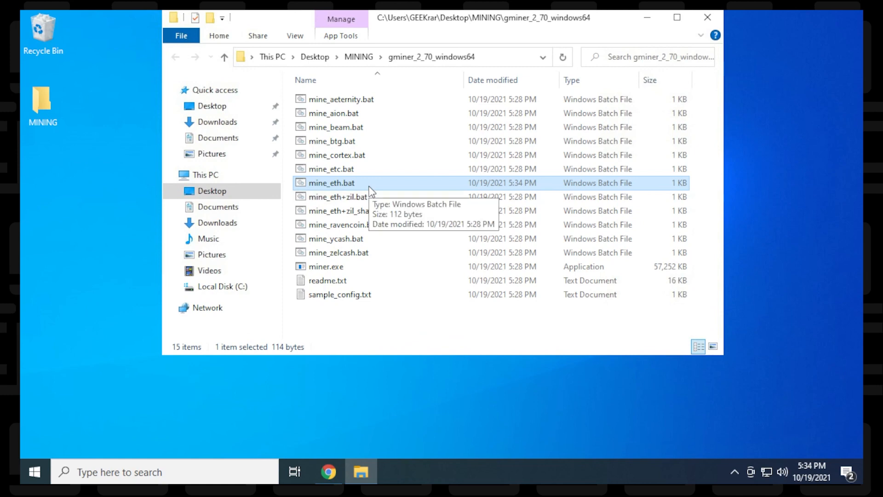
double_click(331, 182)
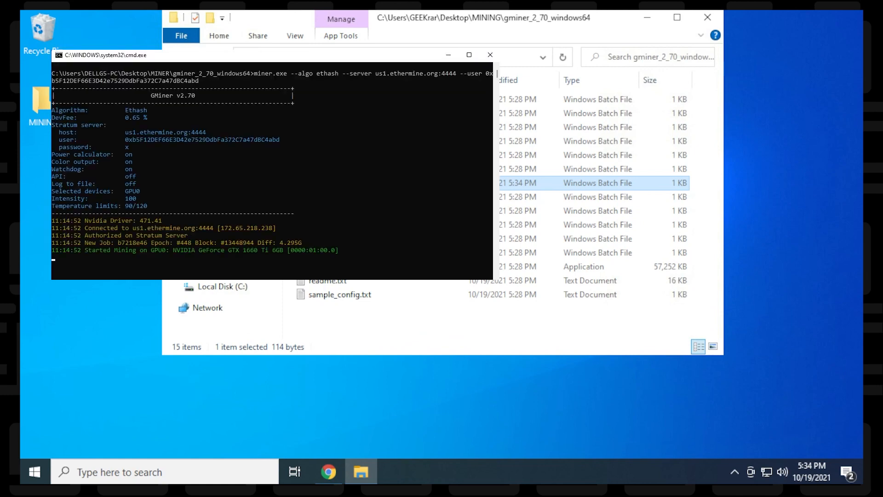